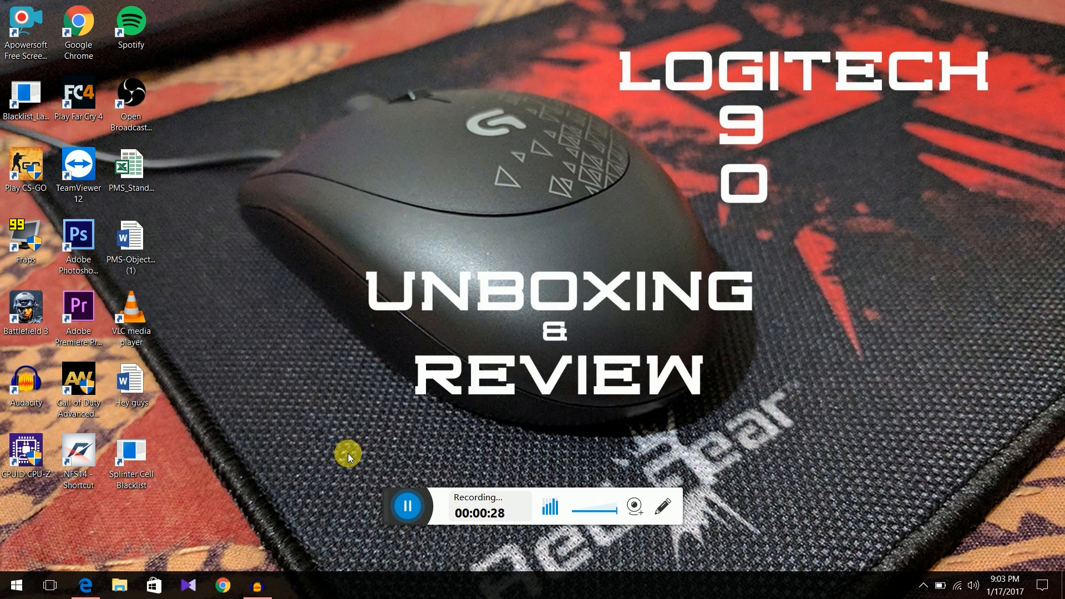
{"action": "mouse_move", "coordinate": [235, 484]}
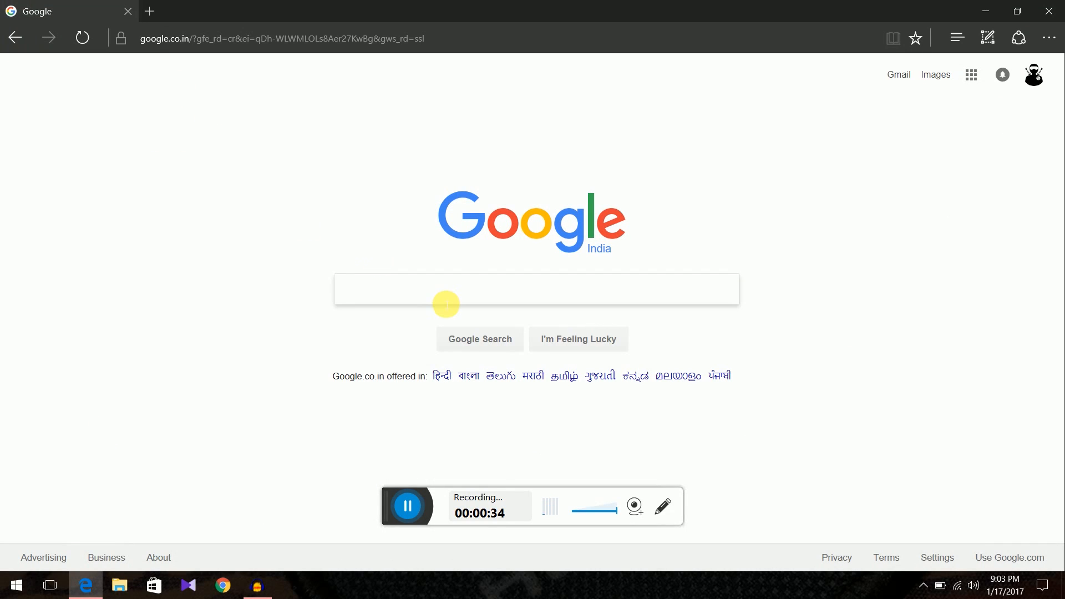
Search Google for 'factory images for nexus 5x' and go to the developers.google.com factory images result.
{"action": "type", "text": "factory"}
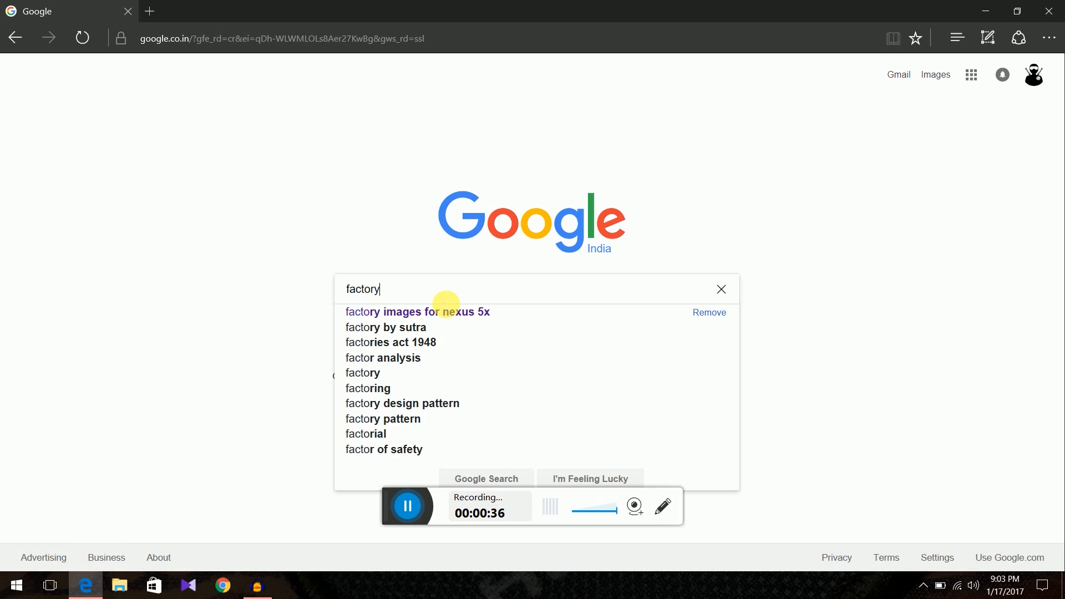
{"action": "left_click", "coordinate": [417, 312]}
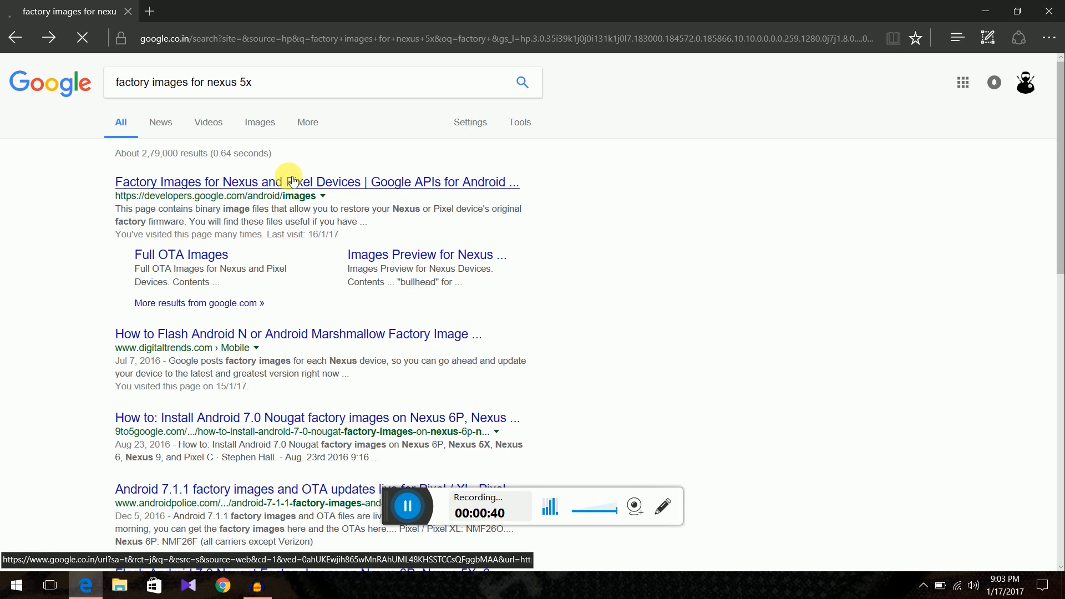
{"action": "left_click", "coordinate": [317, 182]}
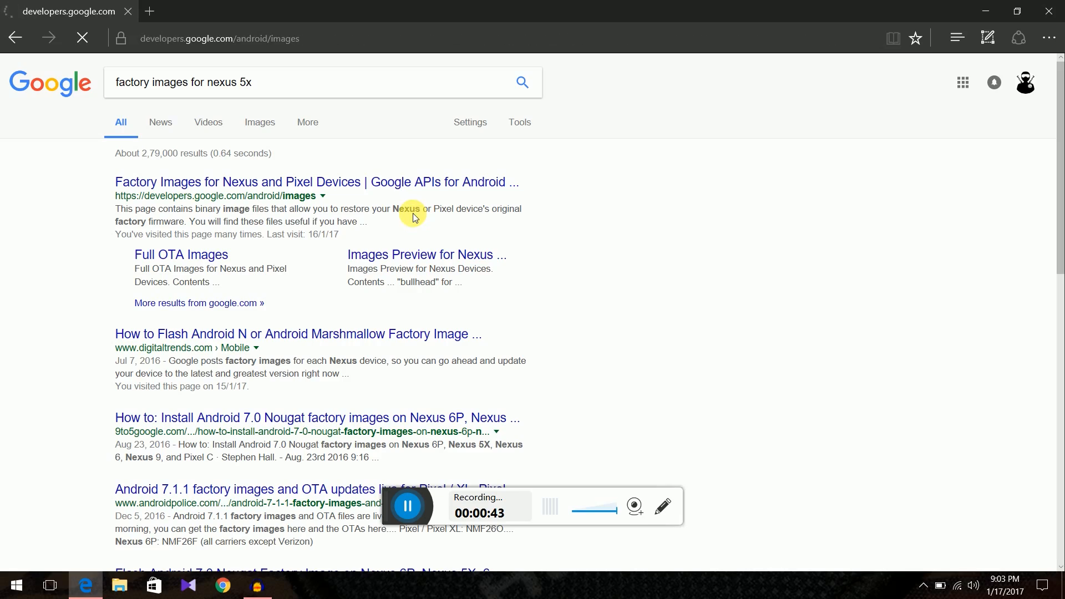
Jump to the 'bullhead' Nexus 5X image list showing the 7.1.1 (N4F26I, Jan 2017) link.
{"action": "left_click", "coordinate": [317, 181]}
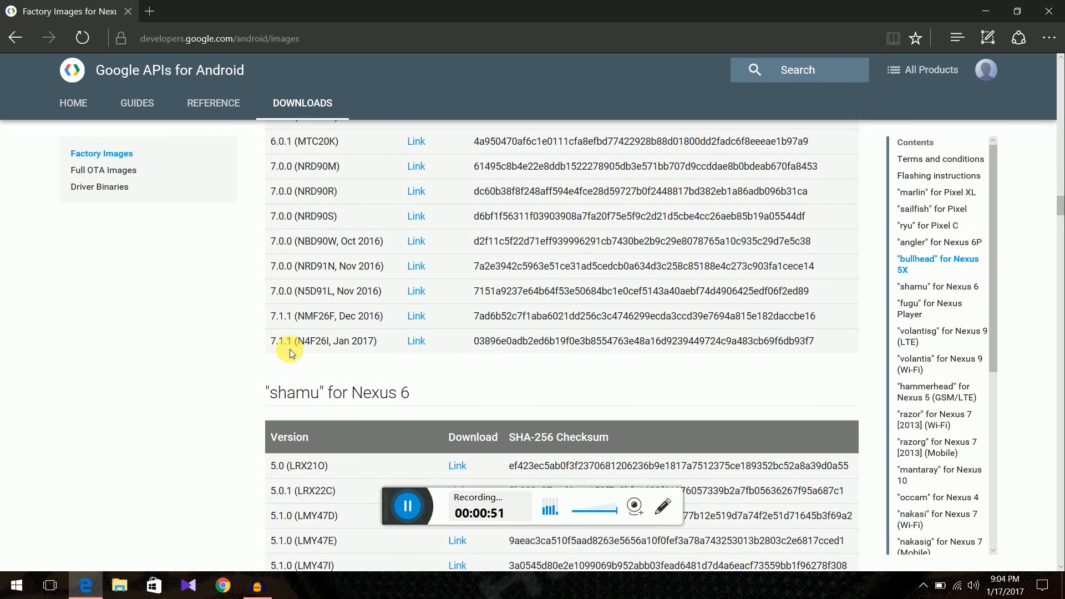
{"action": "mouse_move", "coordinate": [415, 340]}
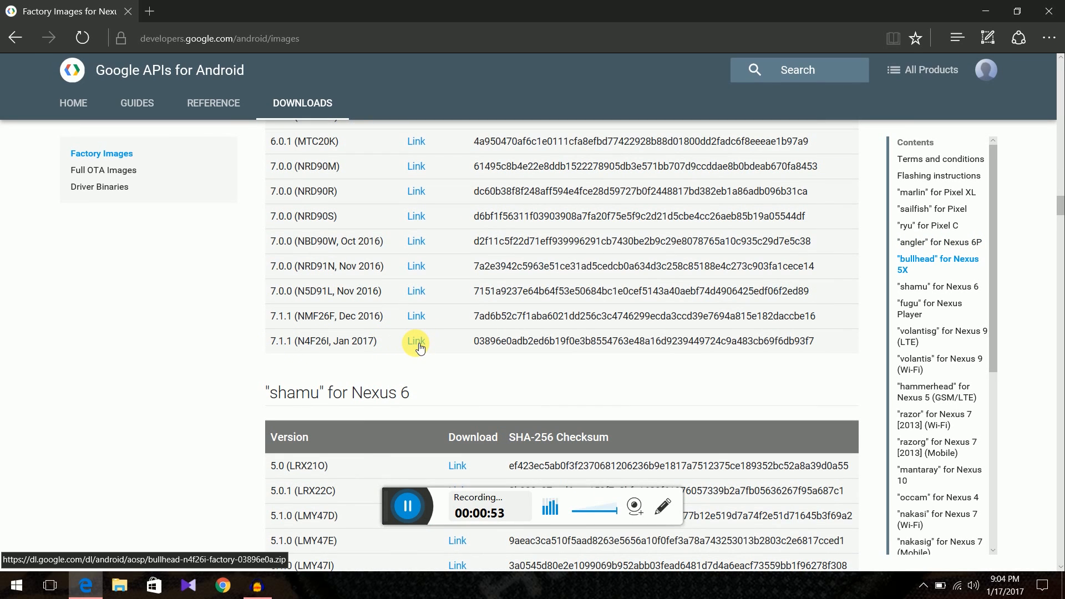
{"action": "mouse_move", "coordinate": [980, 6]}
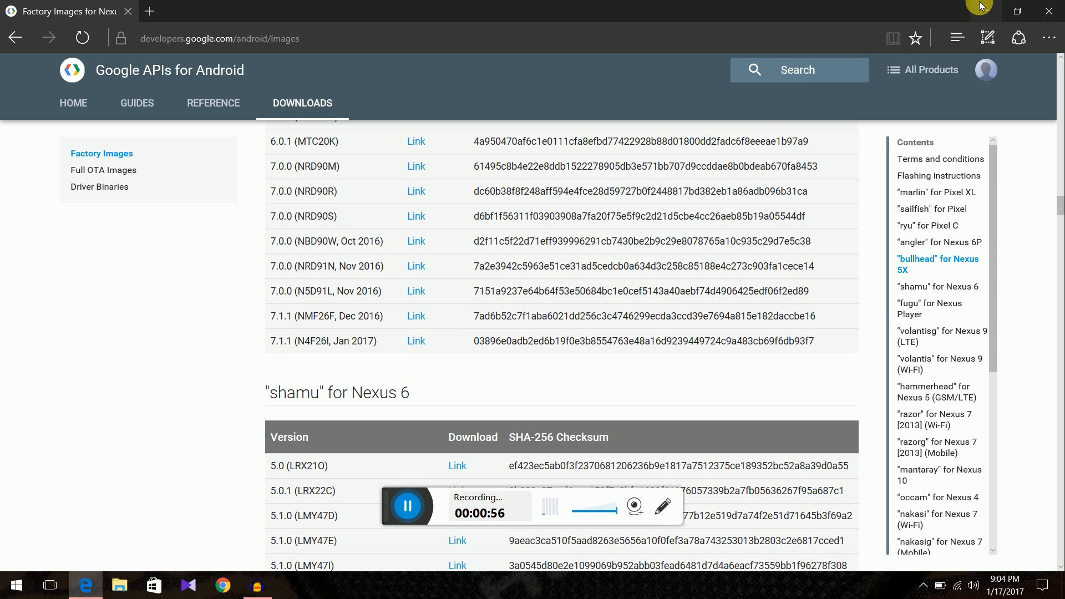
{"action": "mouse_move", "coordinate": [244, 546]}
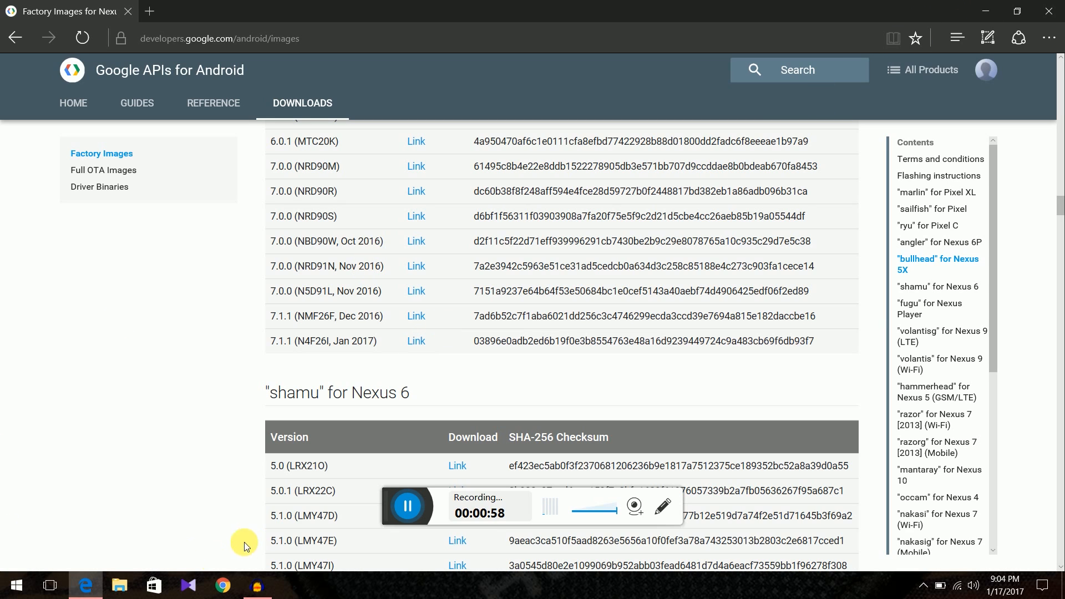
{"action": "mouse_move", "coordinate": [188, 398]}
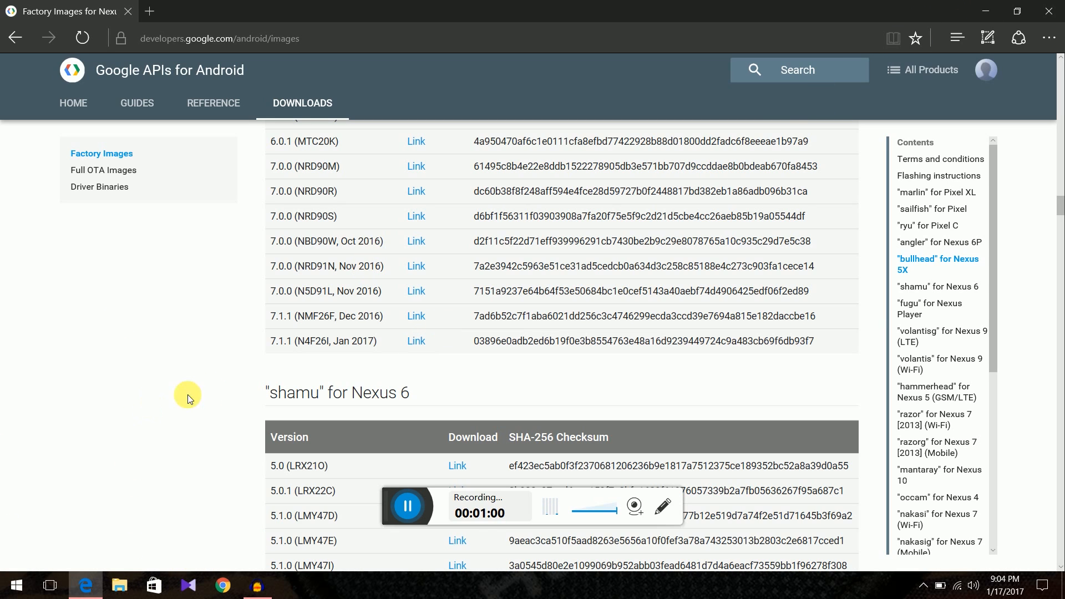
Browse to Local Disk (F:) from This PC and select the bullhead-n4f26i folder.
{"action": "left_click", "coordinate": [119, 585]}
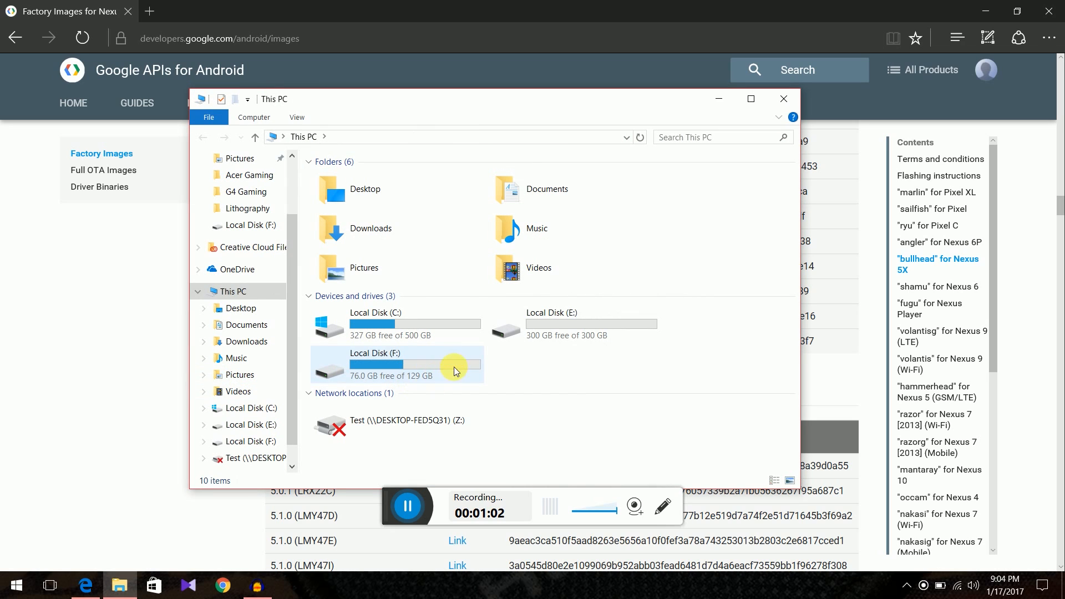
{"action": "double_click", "coordinate": [374, 364]}
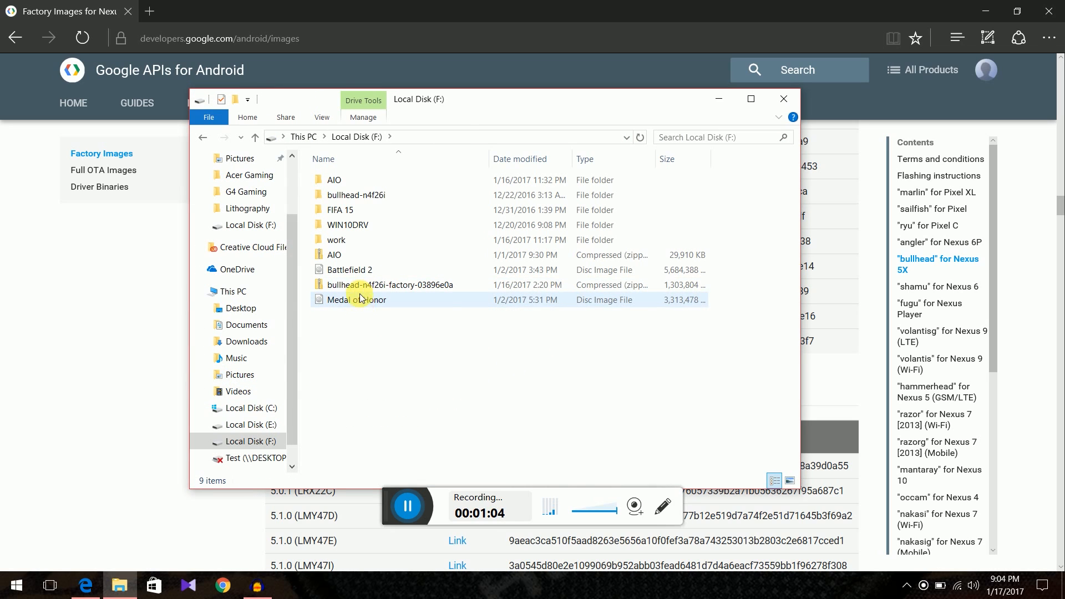
{"action": "left_click", "coordinate": [393, 285]}
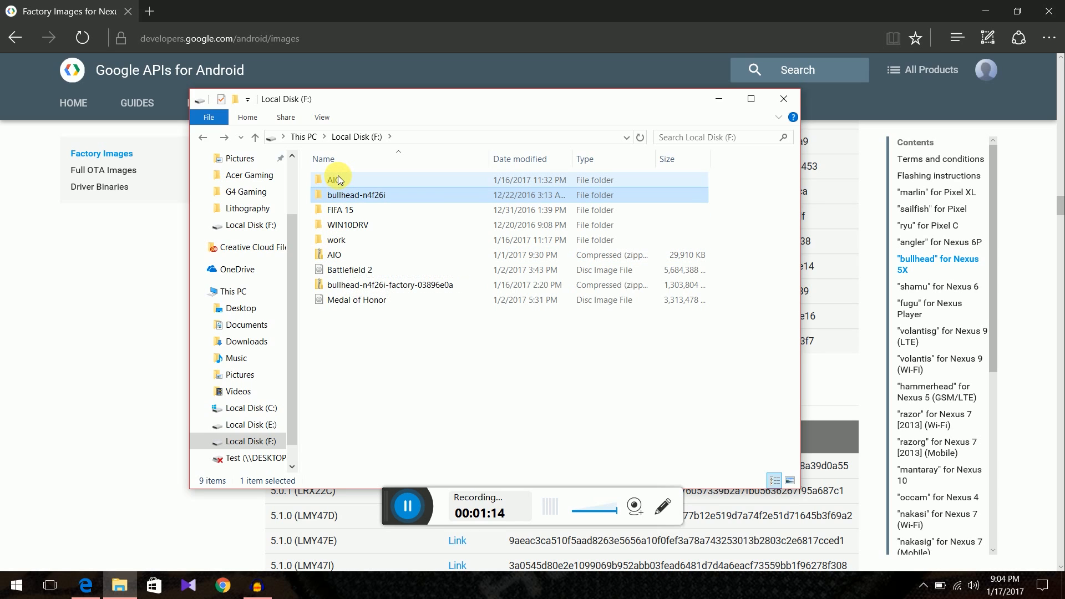
{"action": "mouse_move", "coordinate": [337, 180]}
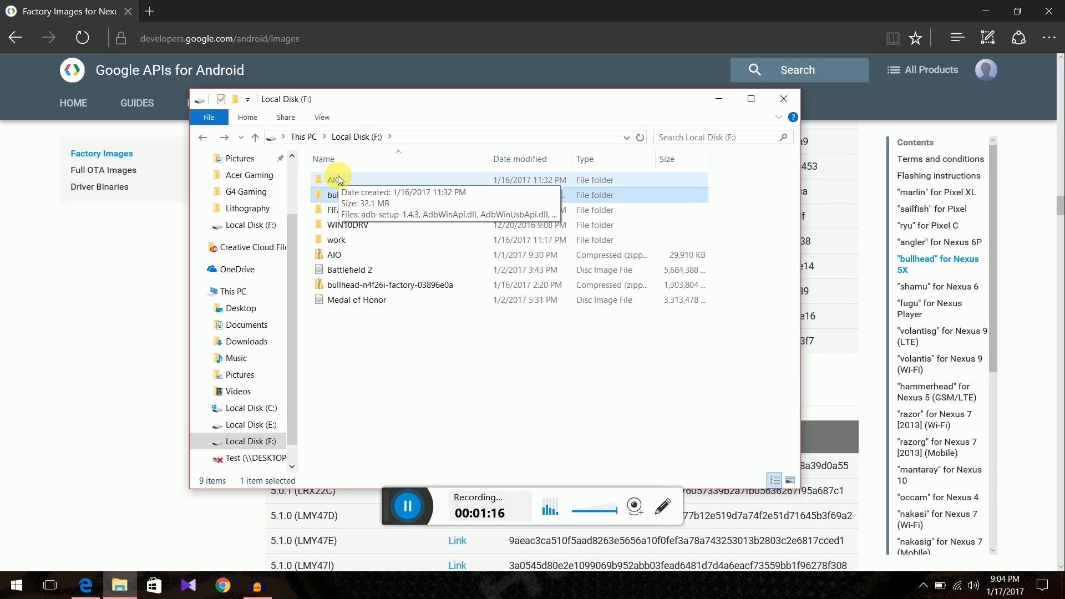
Look inside the AIO folder at adb-setup-1.4.3 and the fastboot files, then go back to Local Disk (F:).
{"action": "double_click", "coordinate": [333, 180]}
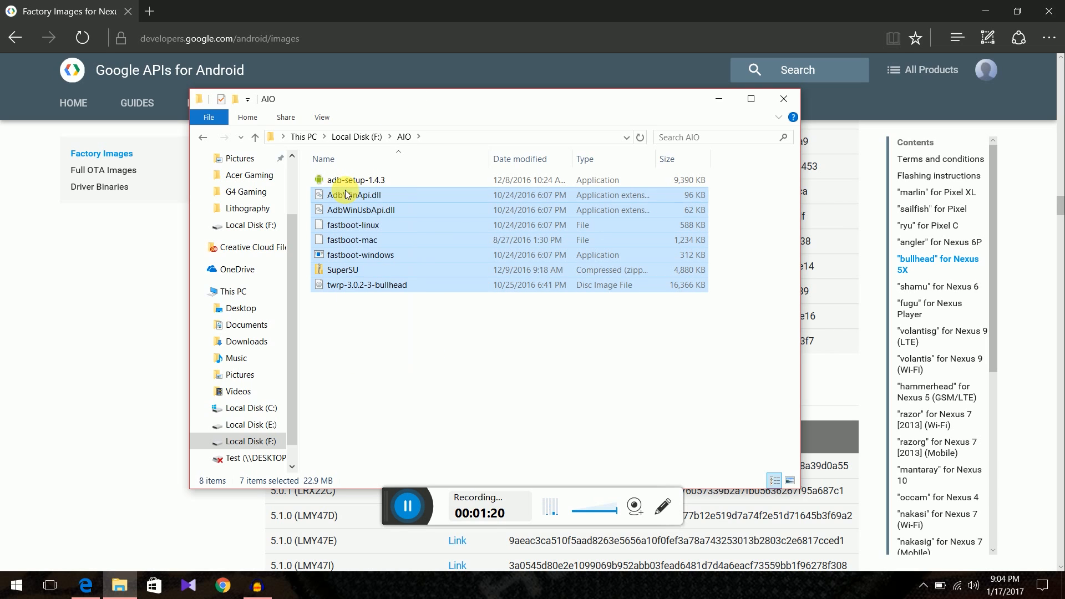
{"action": "left_click", "coordinate": [355, 179]}
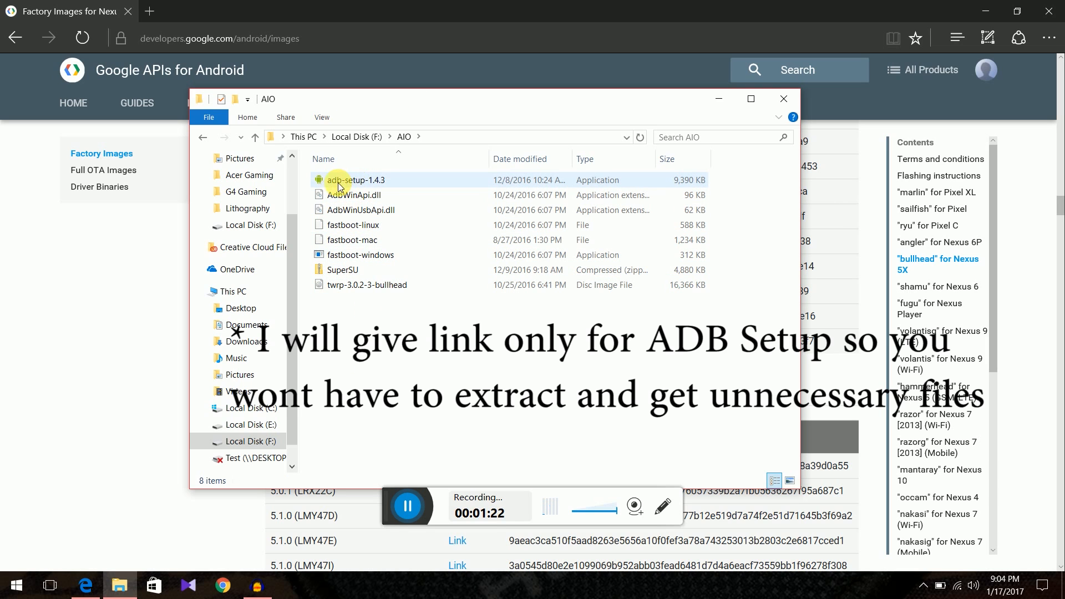
{"action": "mouse_move", "coordinate": [359, 180]}
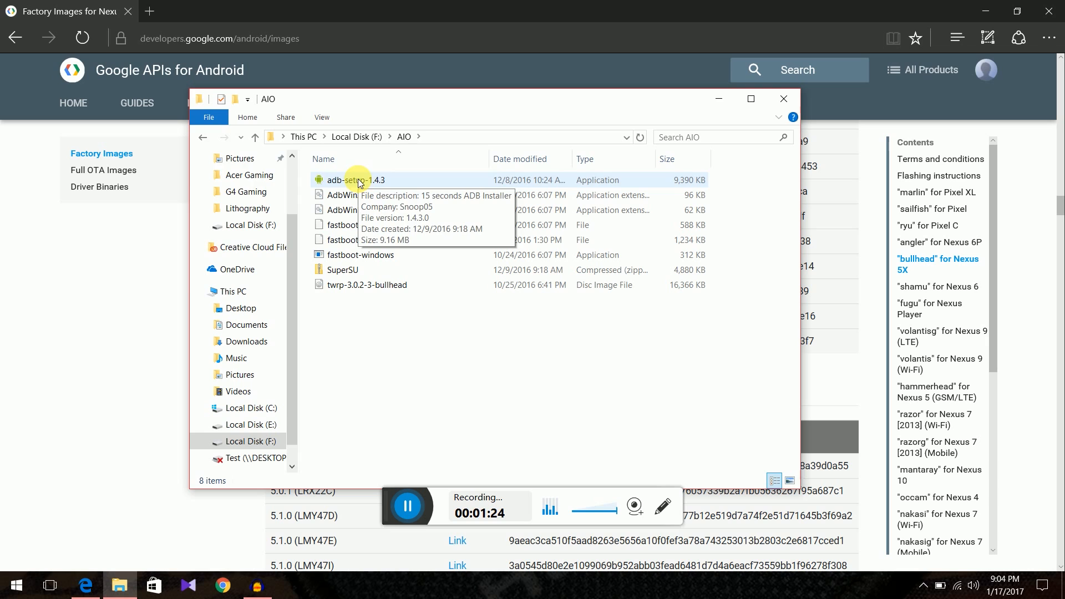
{"action": "left_click", "coordinate": [202, 137]}
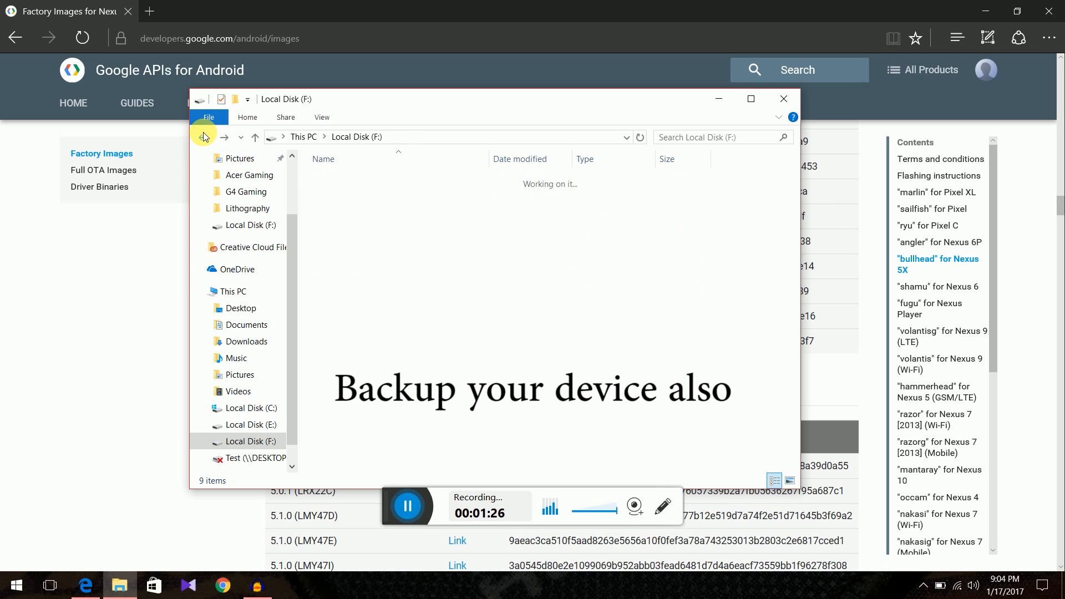